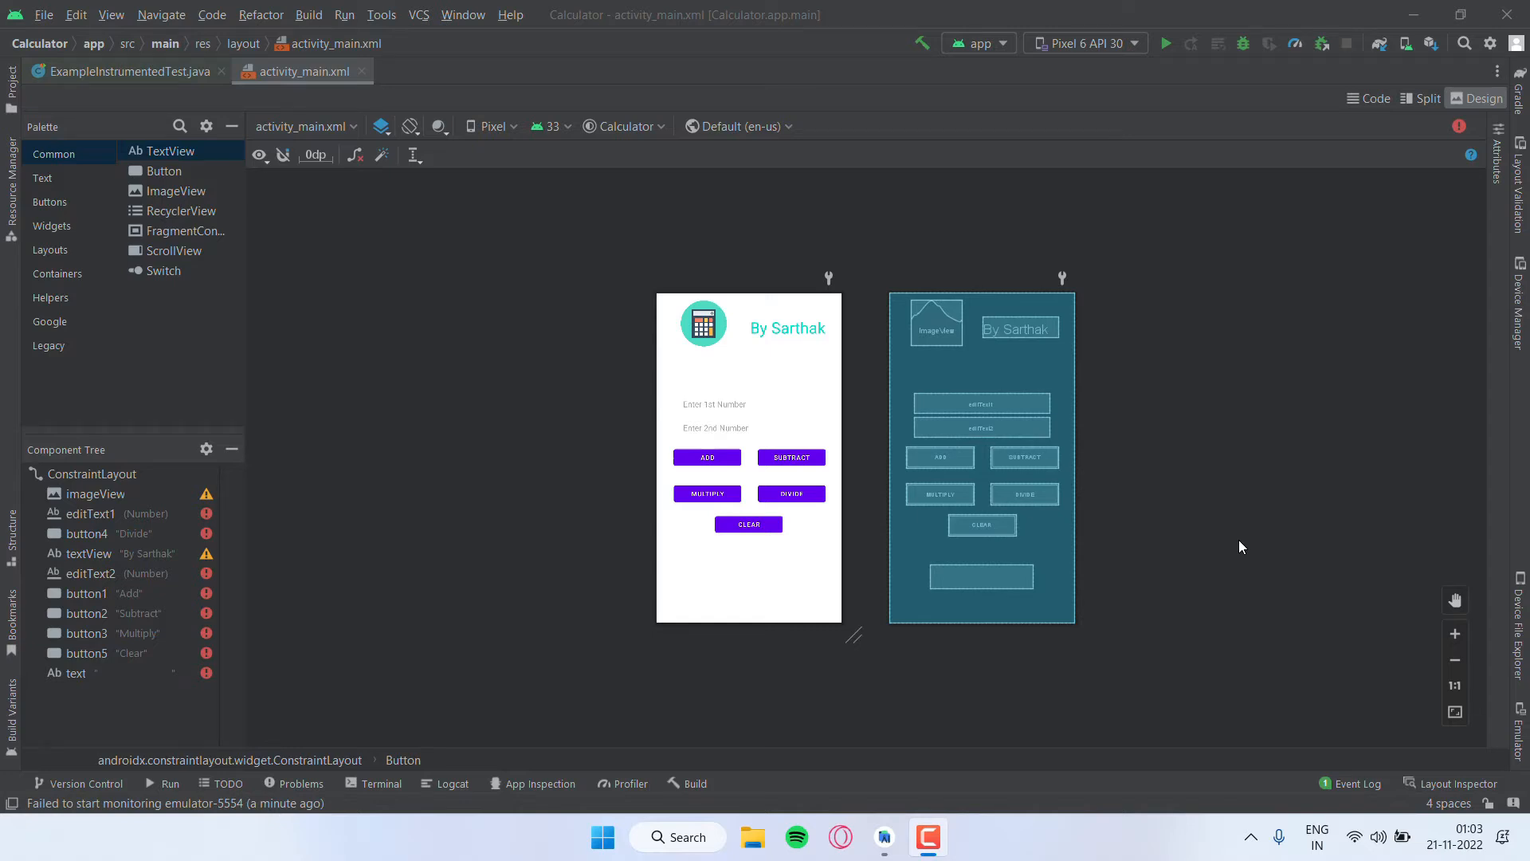
mouse_move(1310, 303)
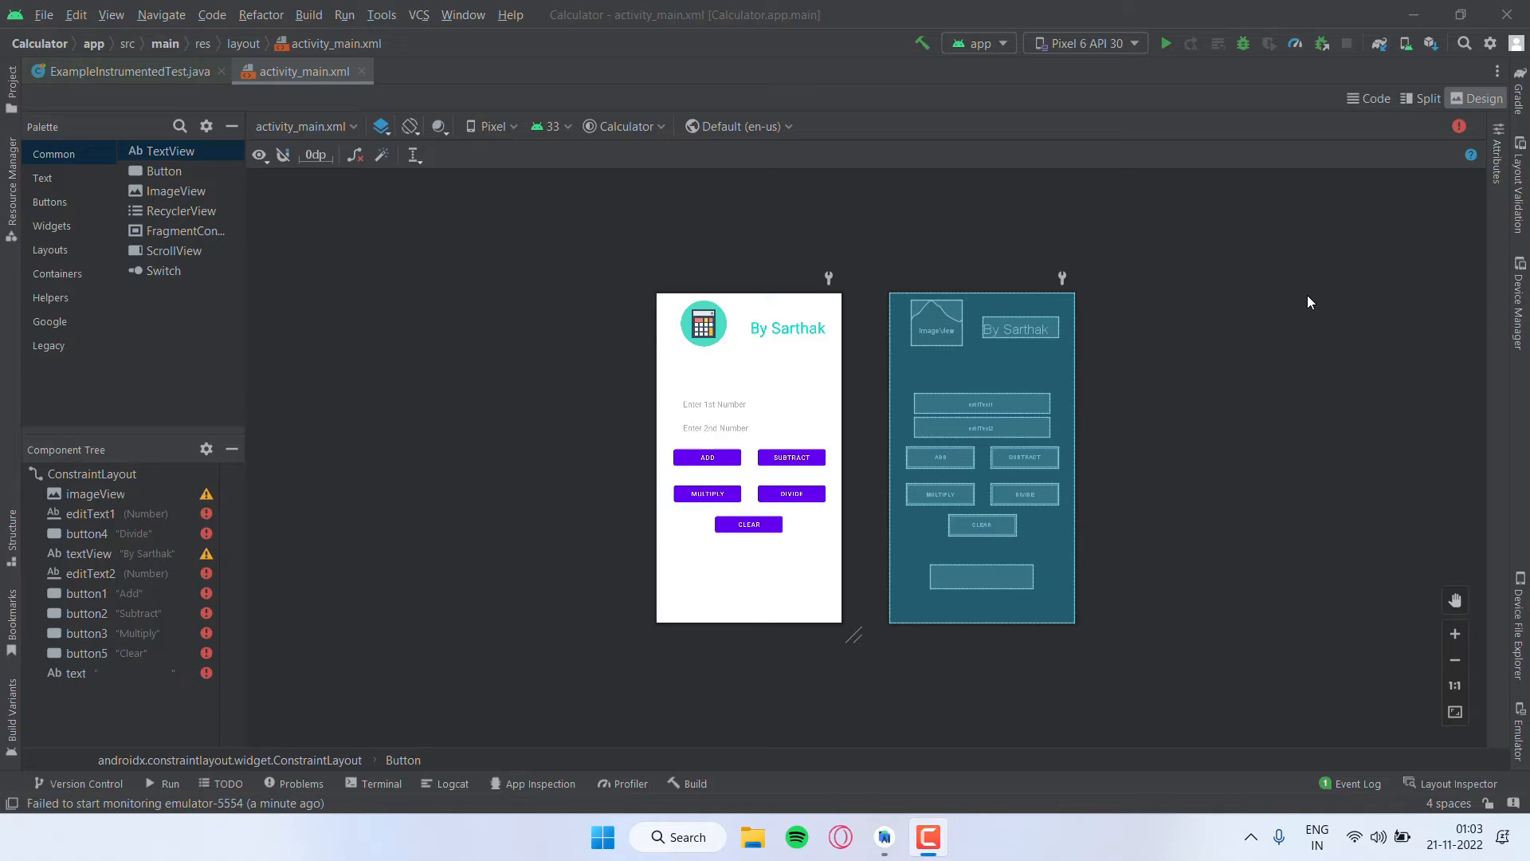
Check Android Studio's Wi-Fi pairing dialog and run-target list before setting up the phone
click(1406, 43)
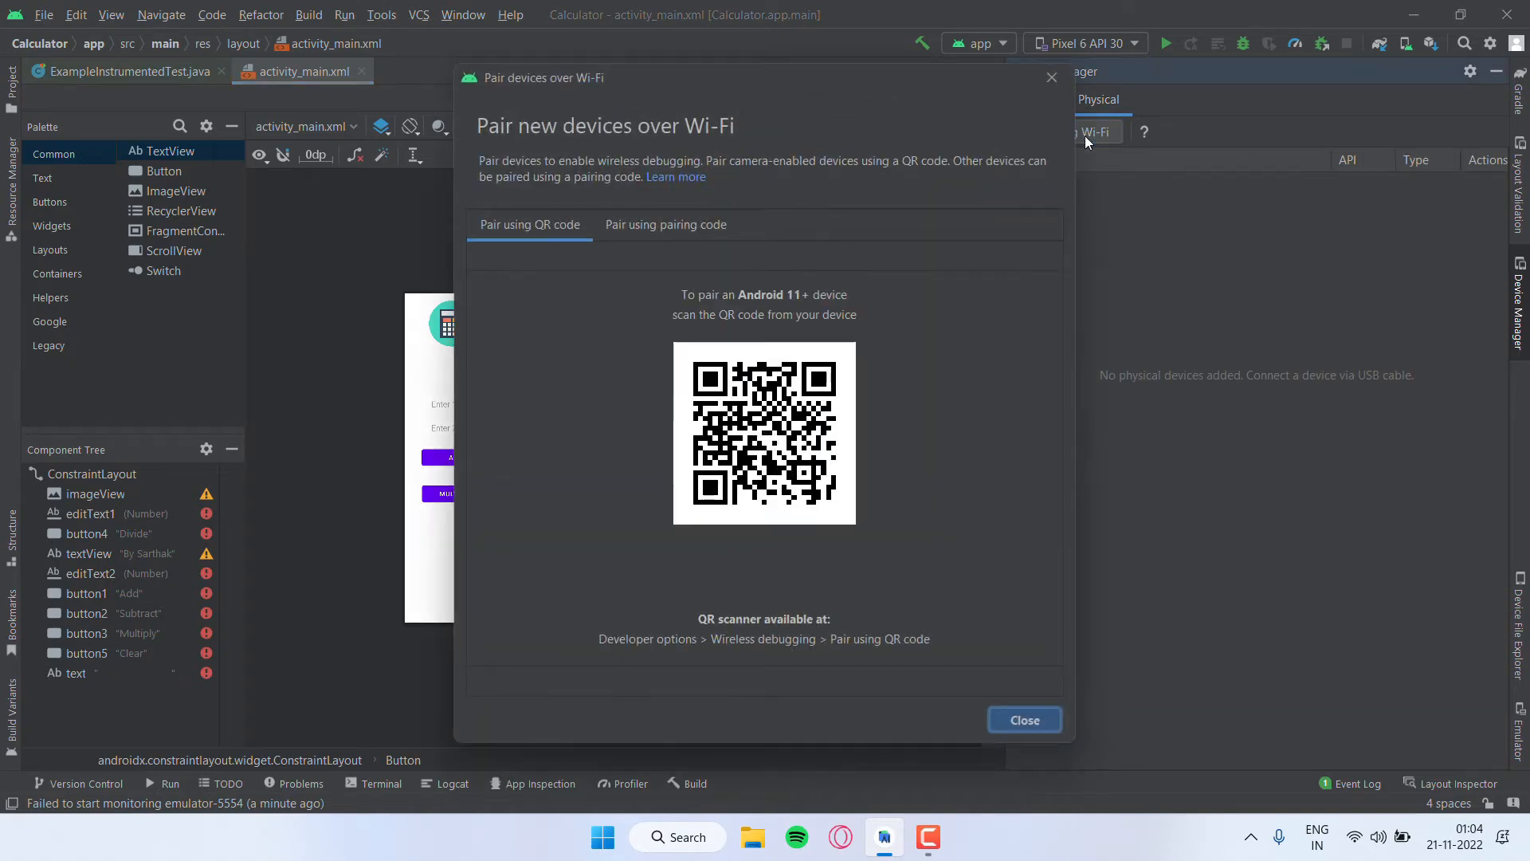
click(1023, 719)
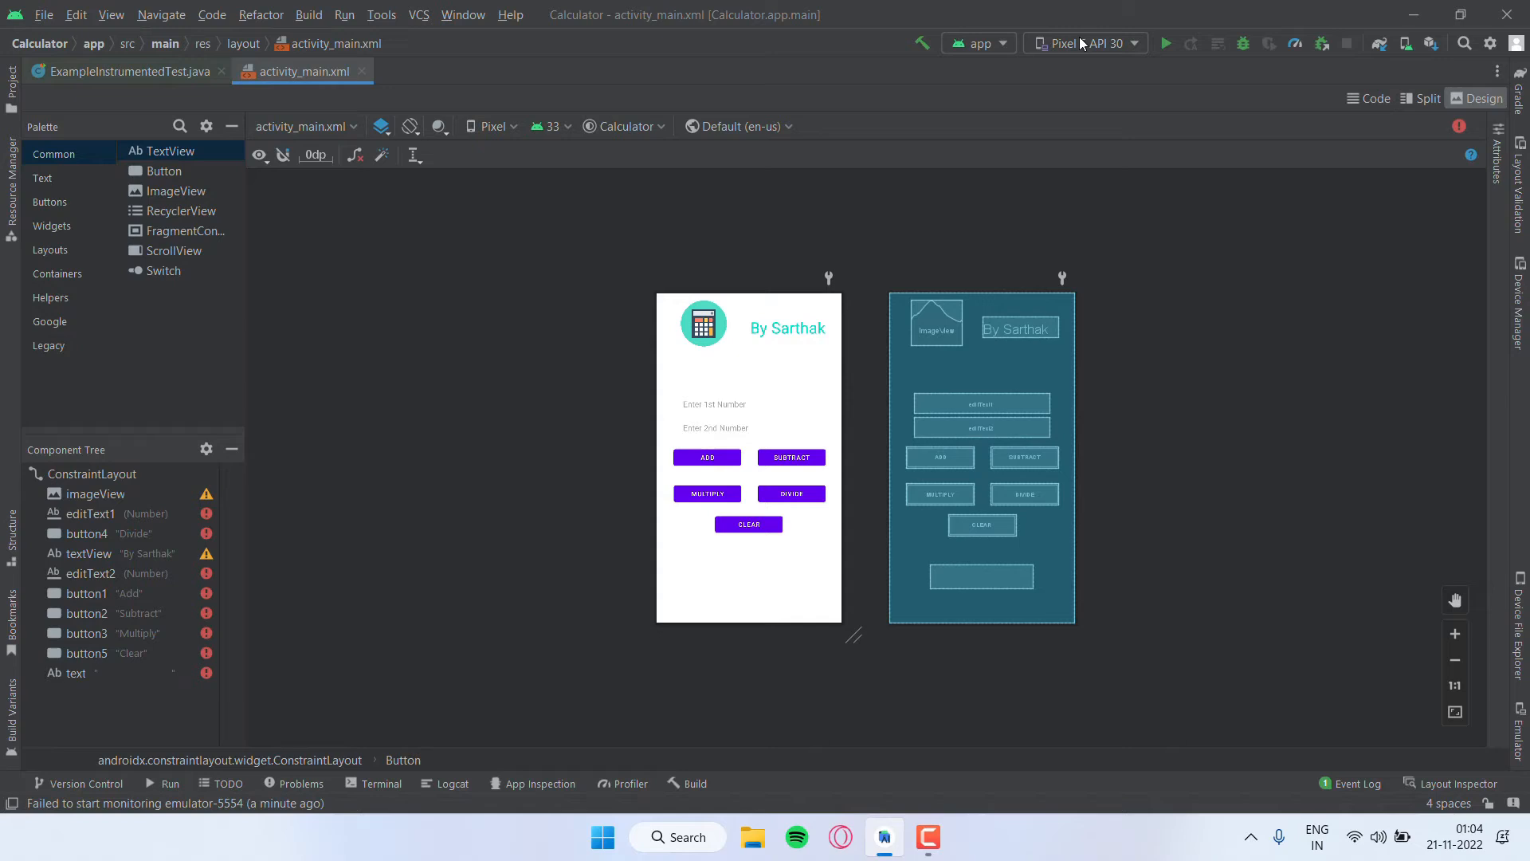
click(1084, 43)
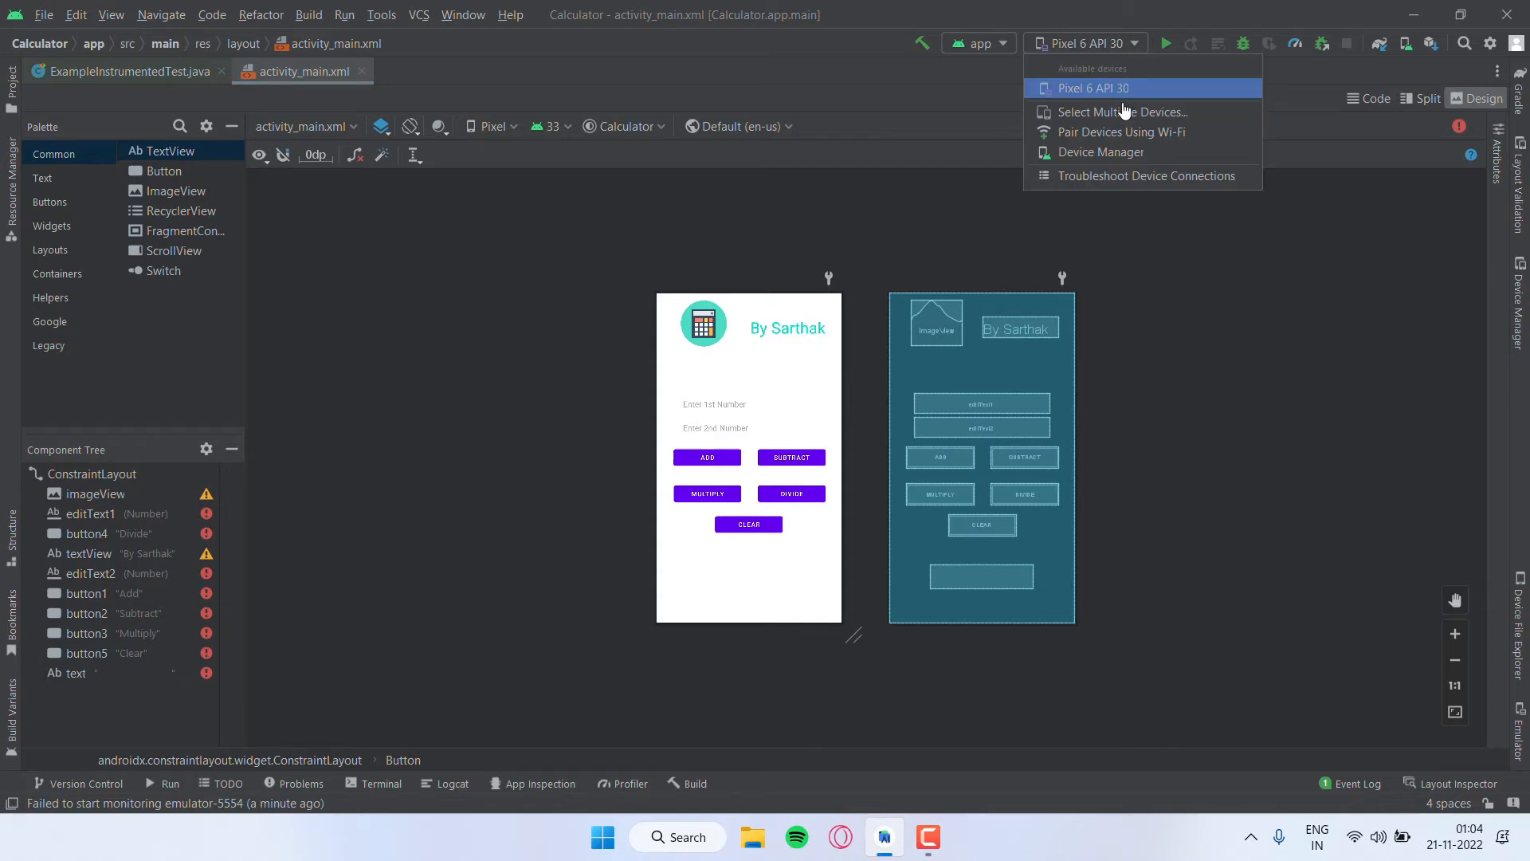
mouse_move(1121, 132)
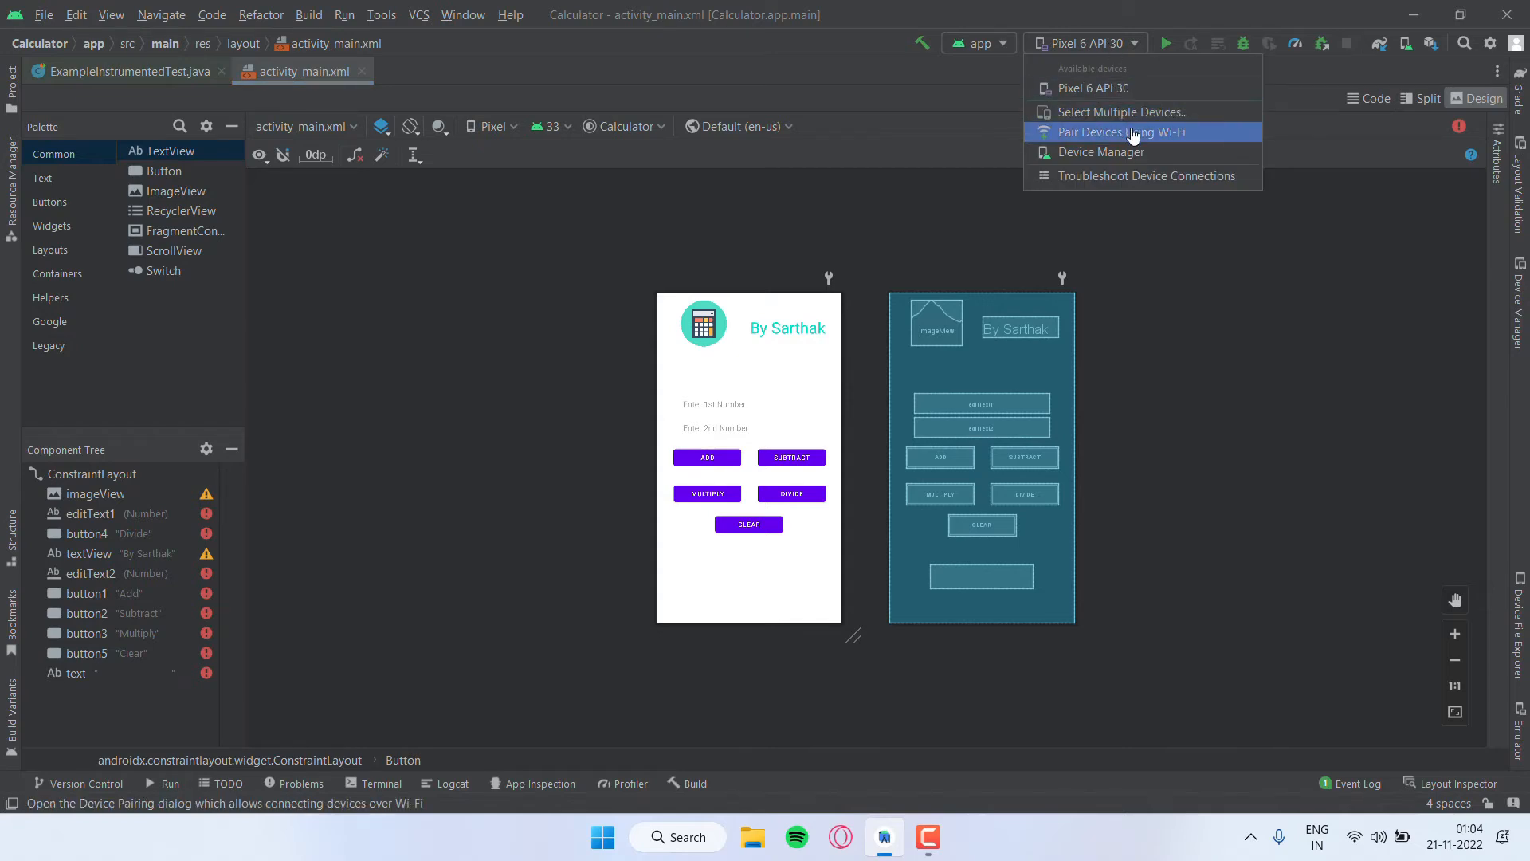
mouse_move(1141, 140)
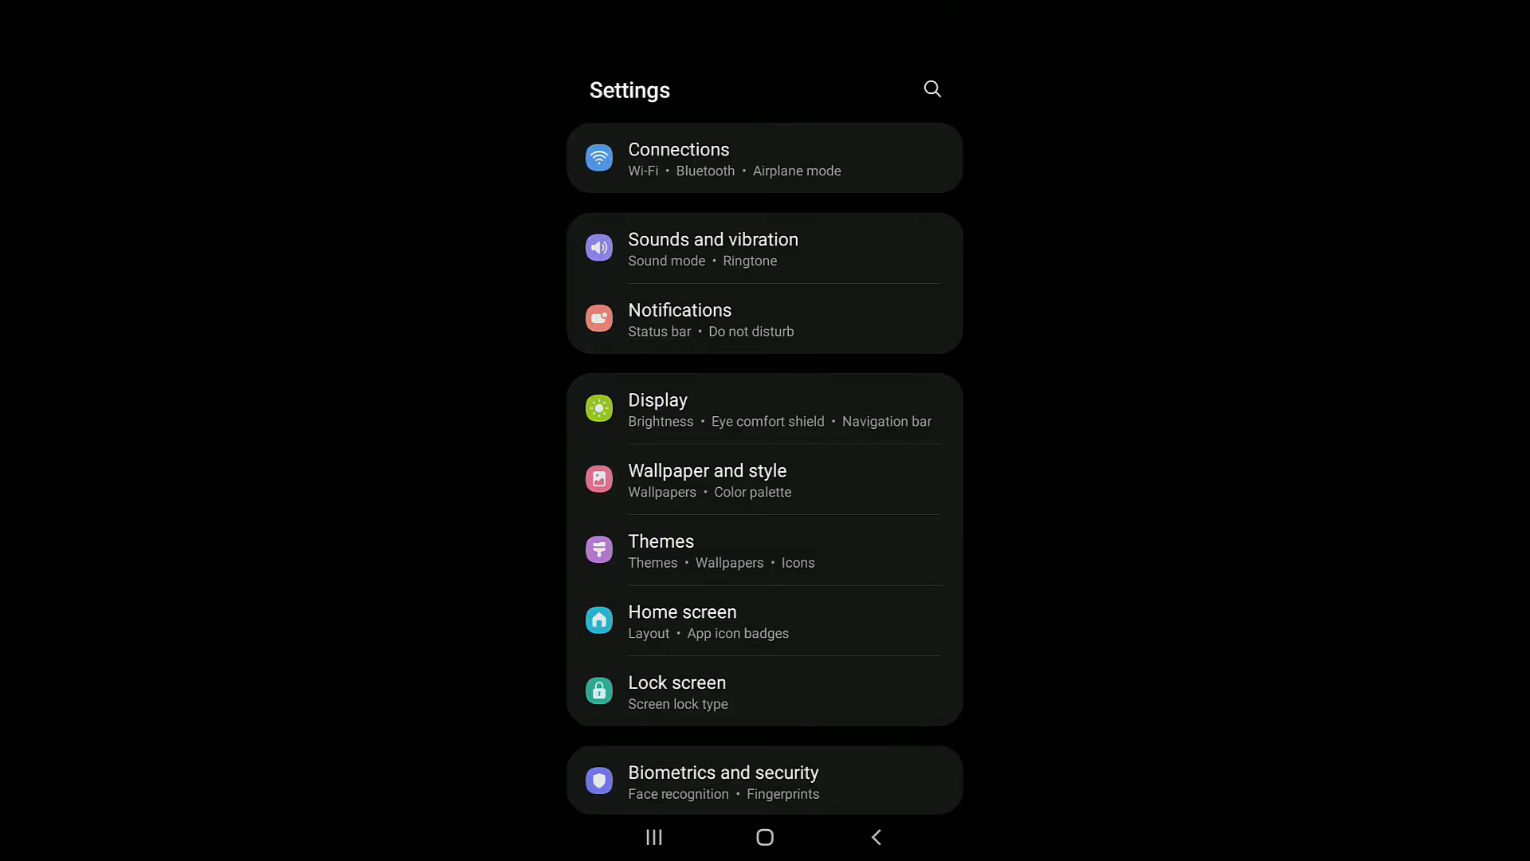
Tap Build number under About phone > Software information, confirming developer mode is already on
scroll(down, 3)
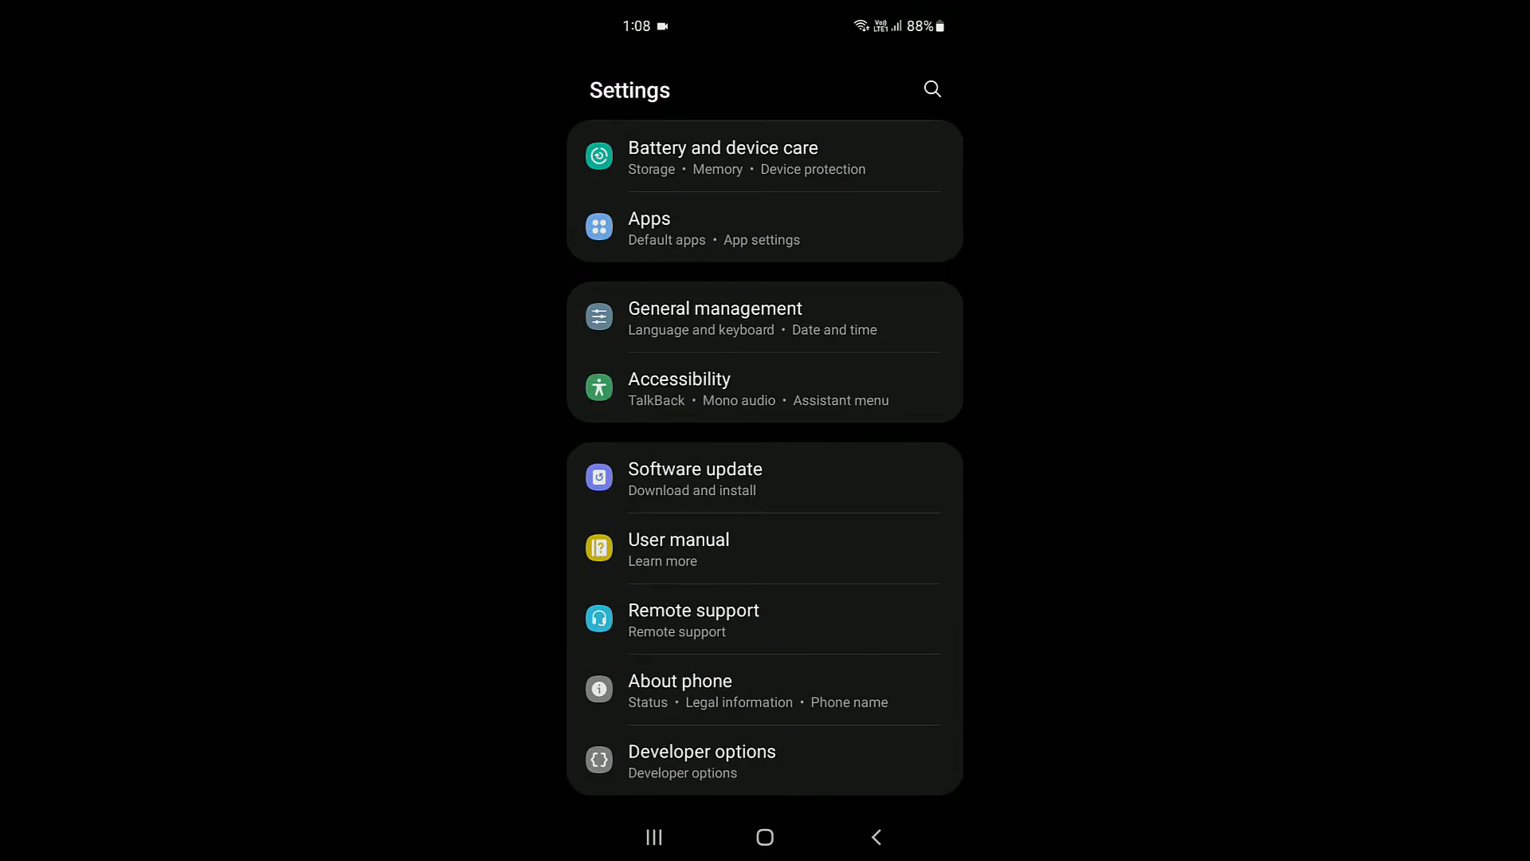
click(679, 680)
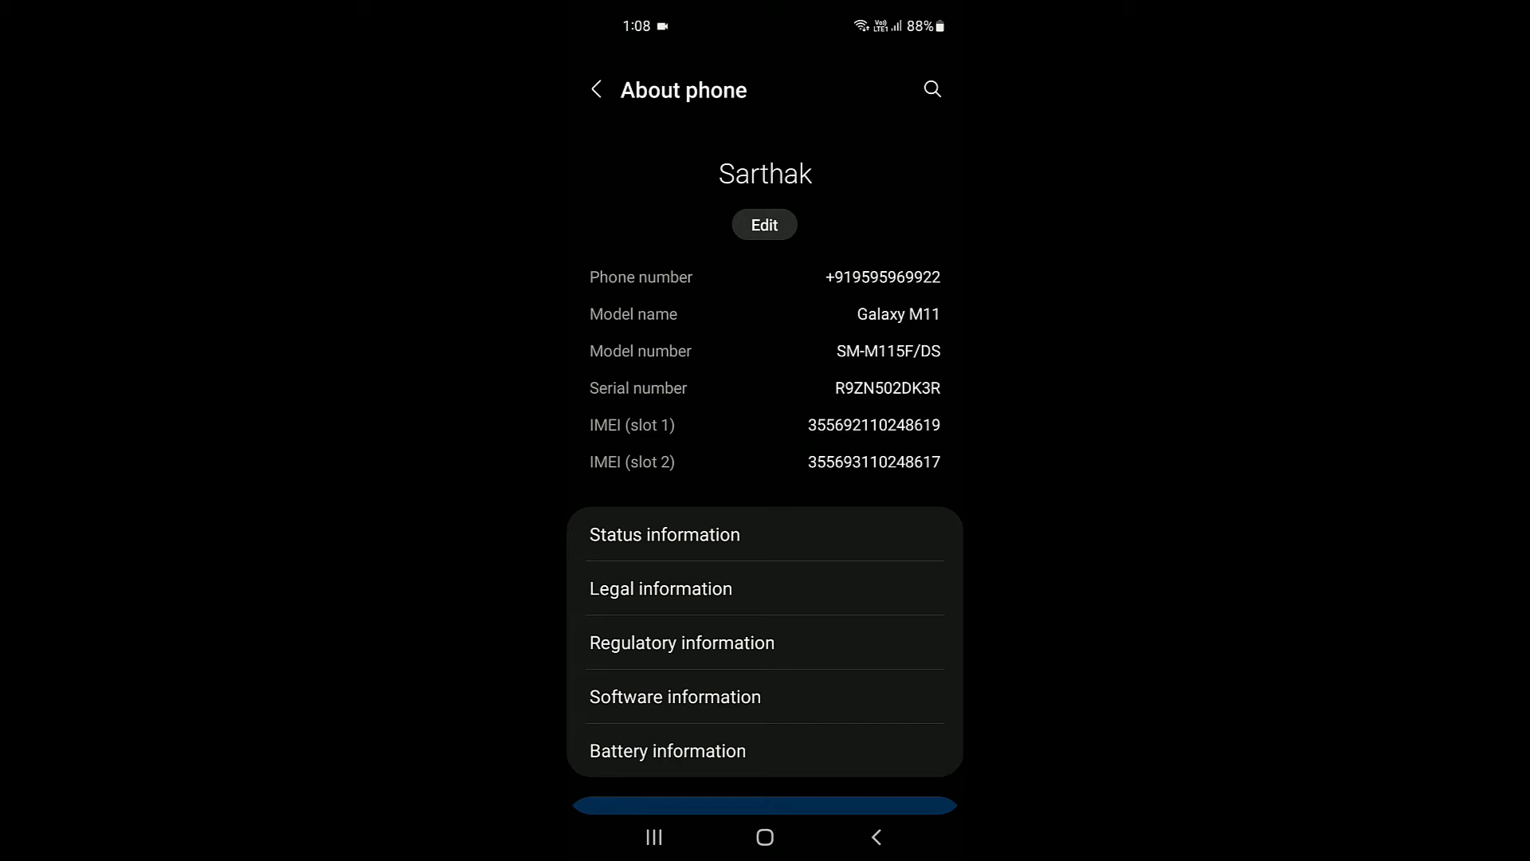
click(674, 697)
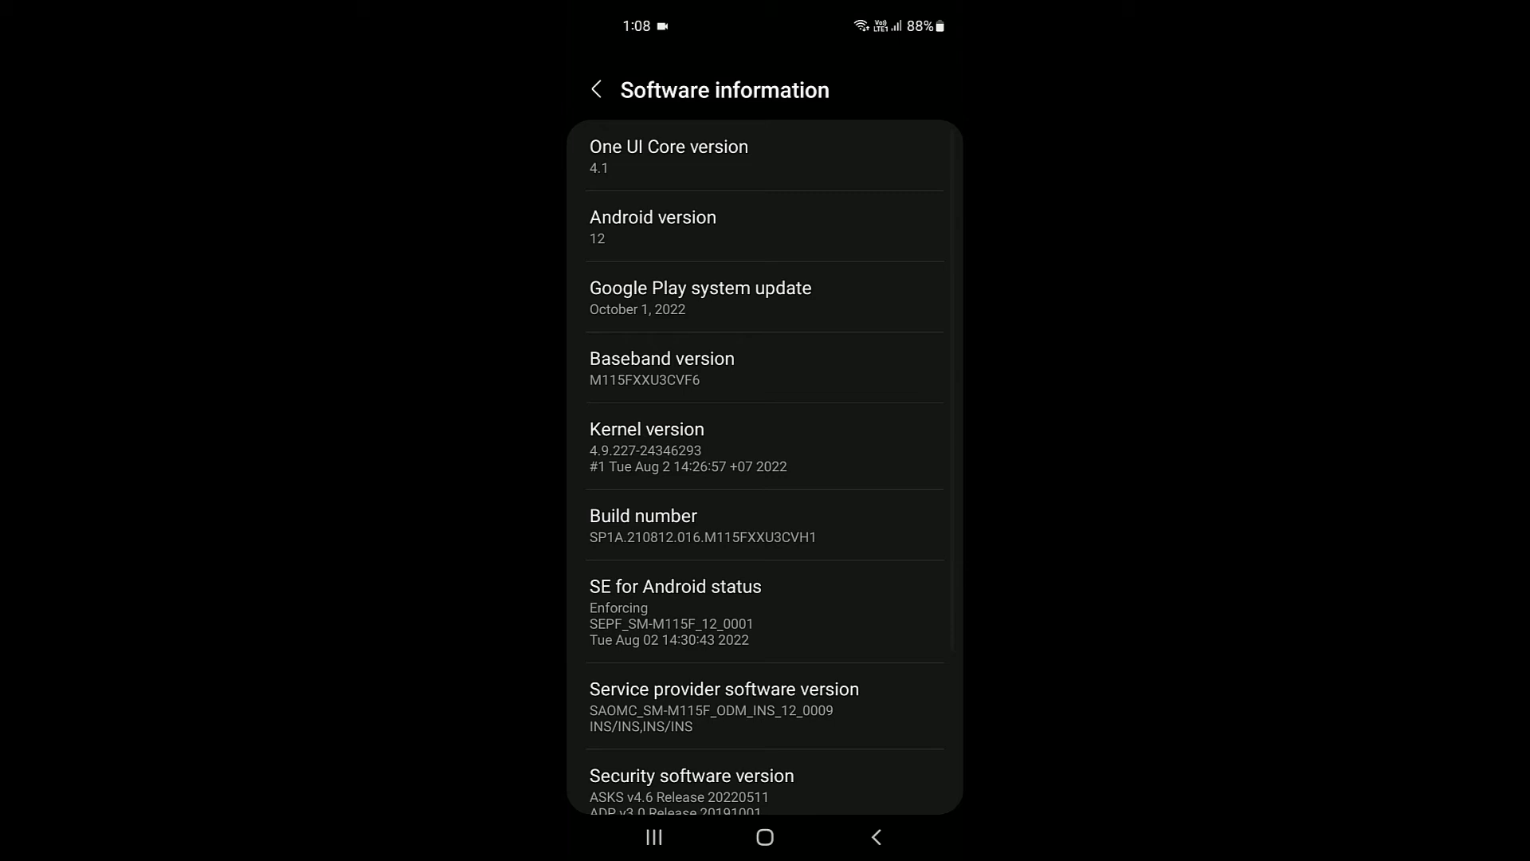
click(642, 525)
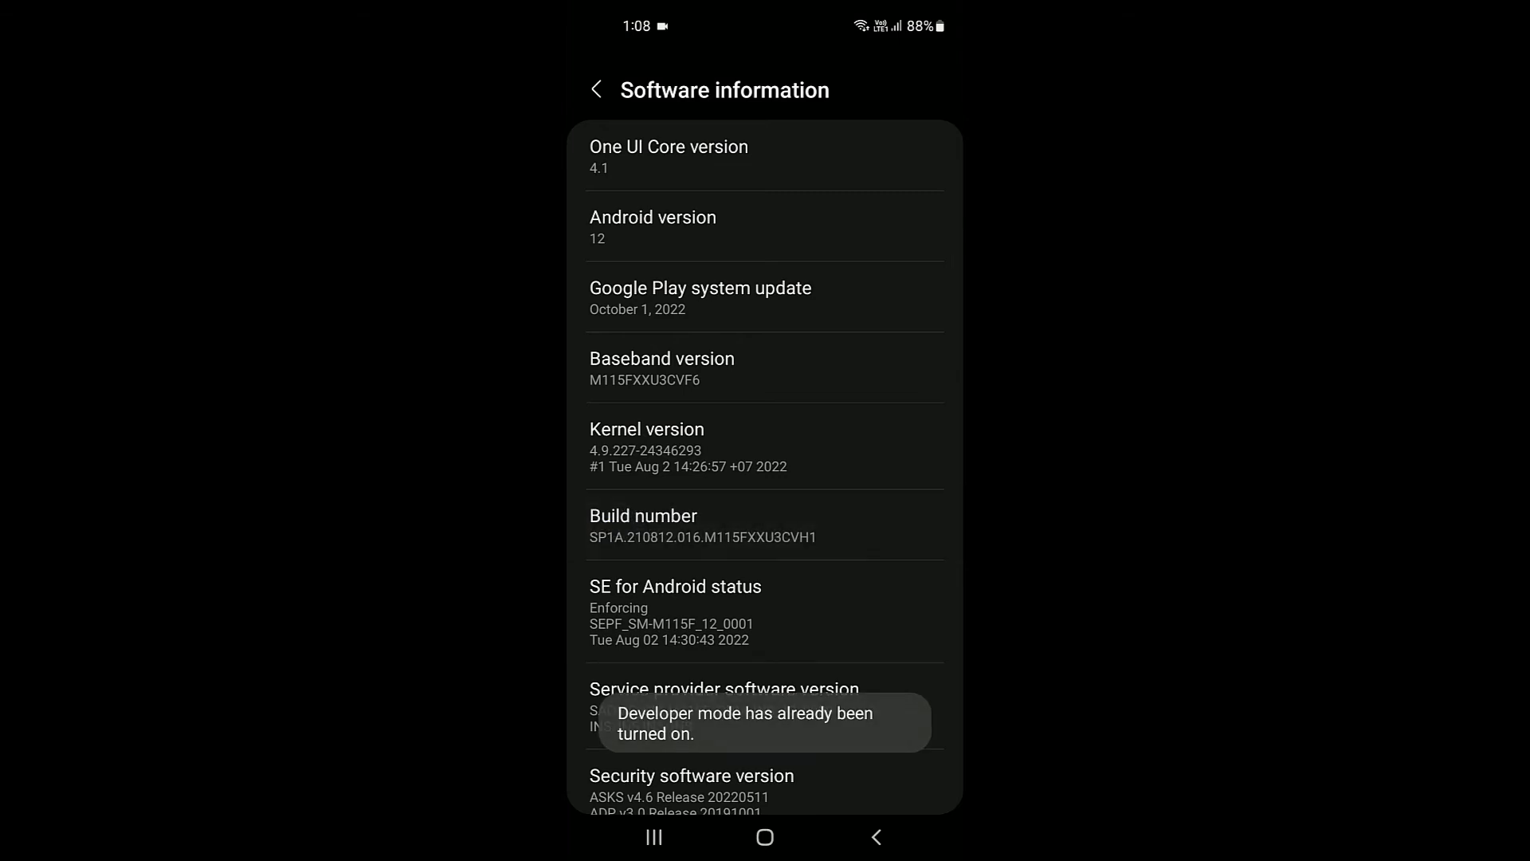
click(594, 89)
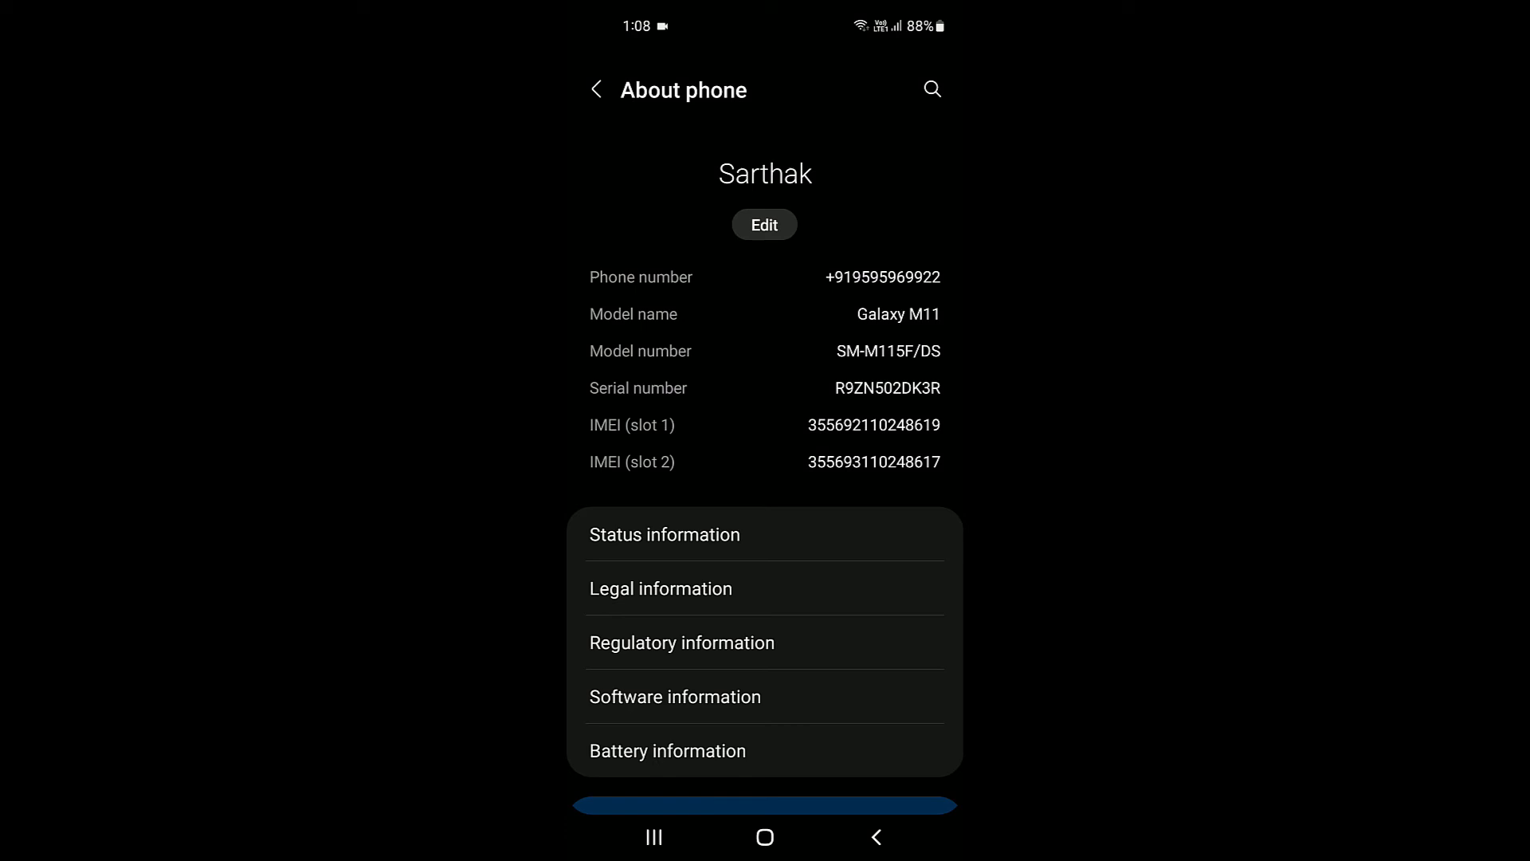
click(595, 89)
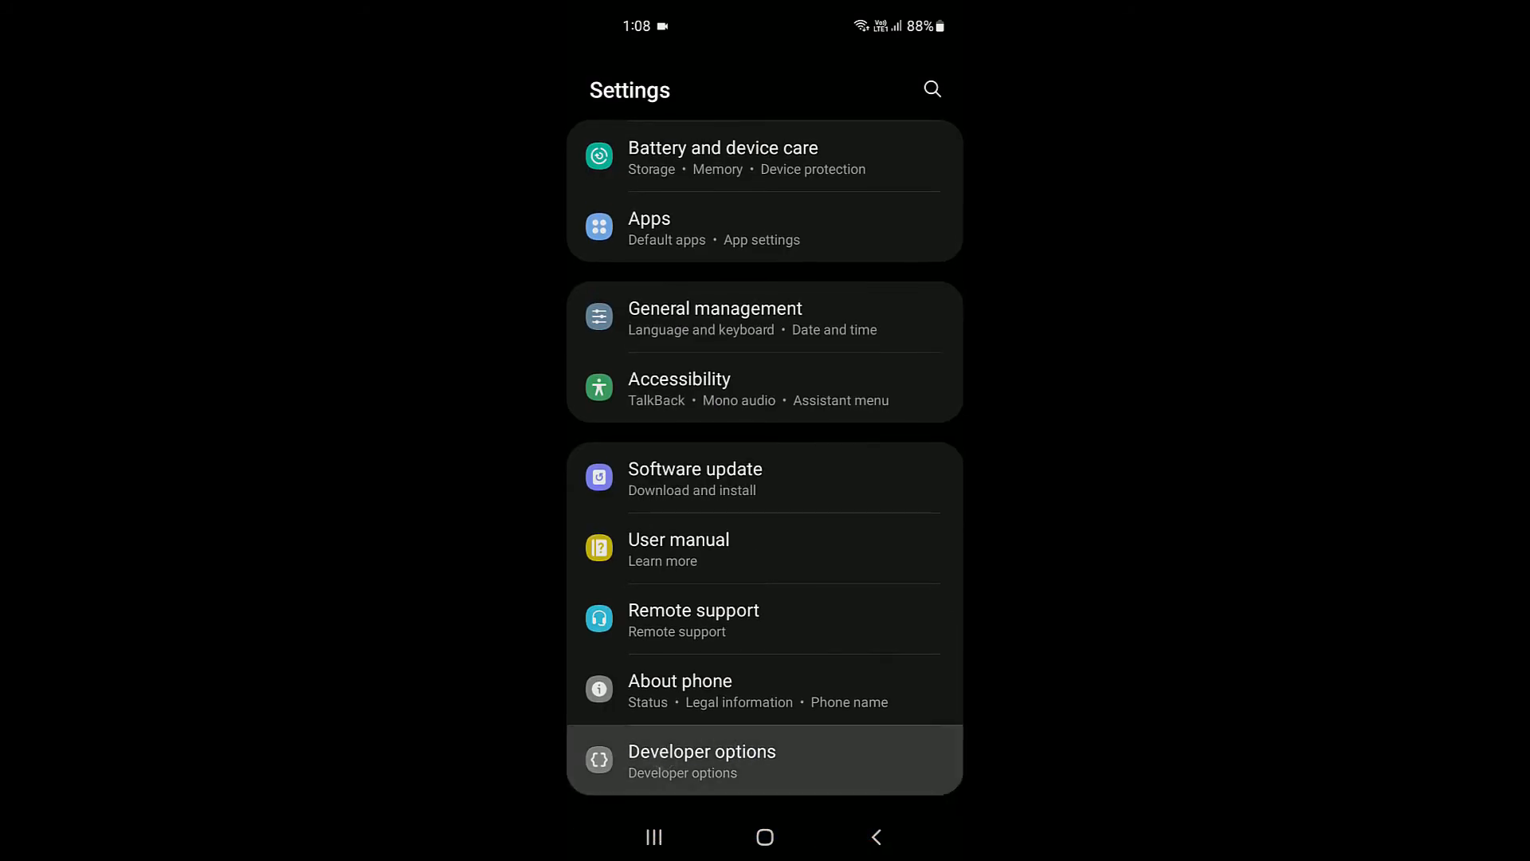
In Developer options, enable USB debugging and allow wireless debugging on this Wi-Fi network
click(702, 761)
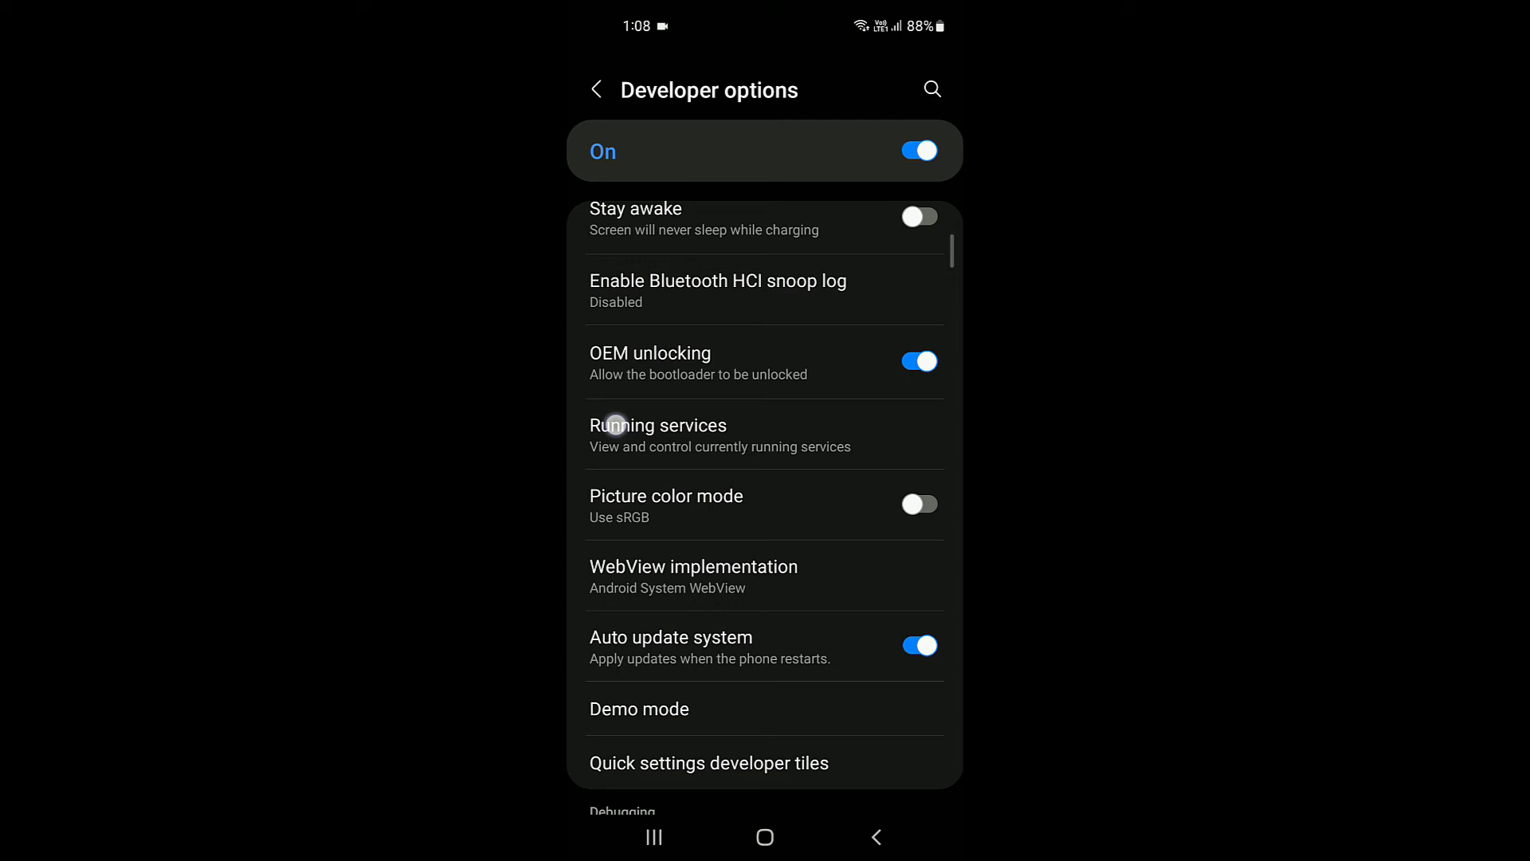
scroll(down, 3)
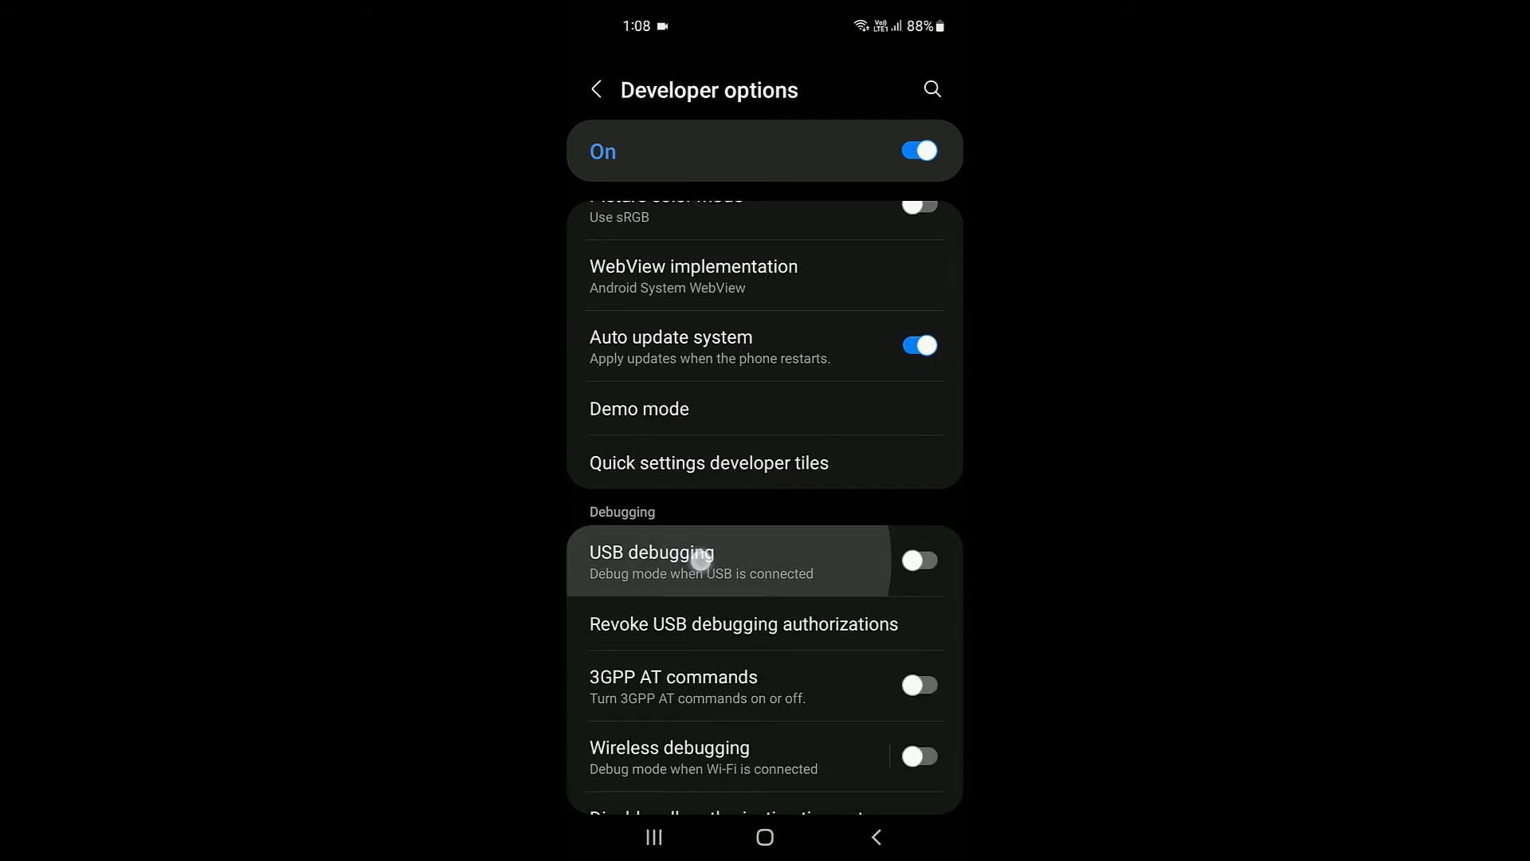
click(917, 560)
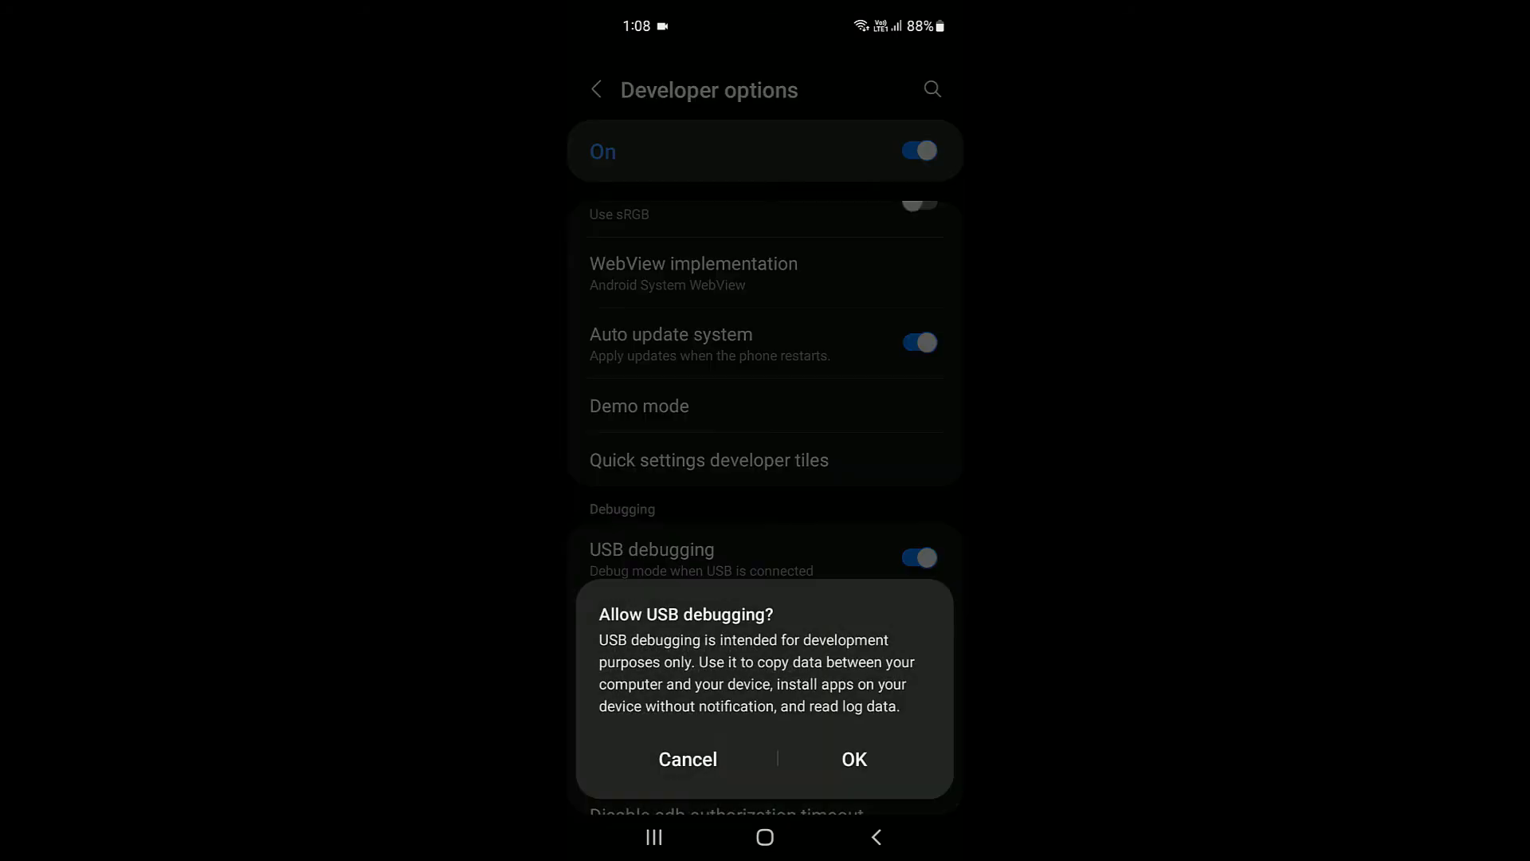
click(853, 759)
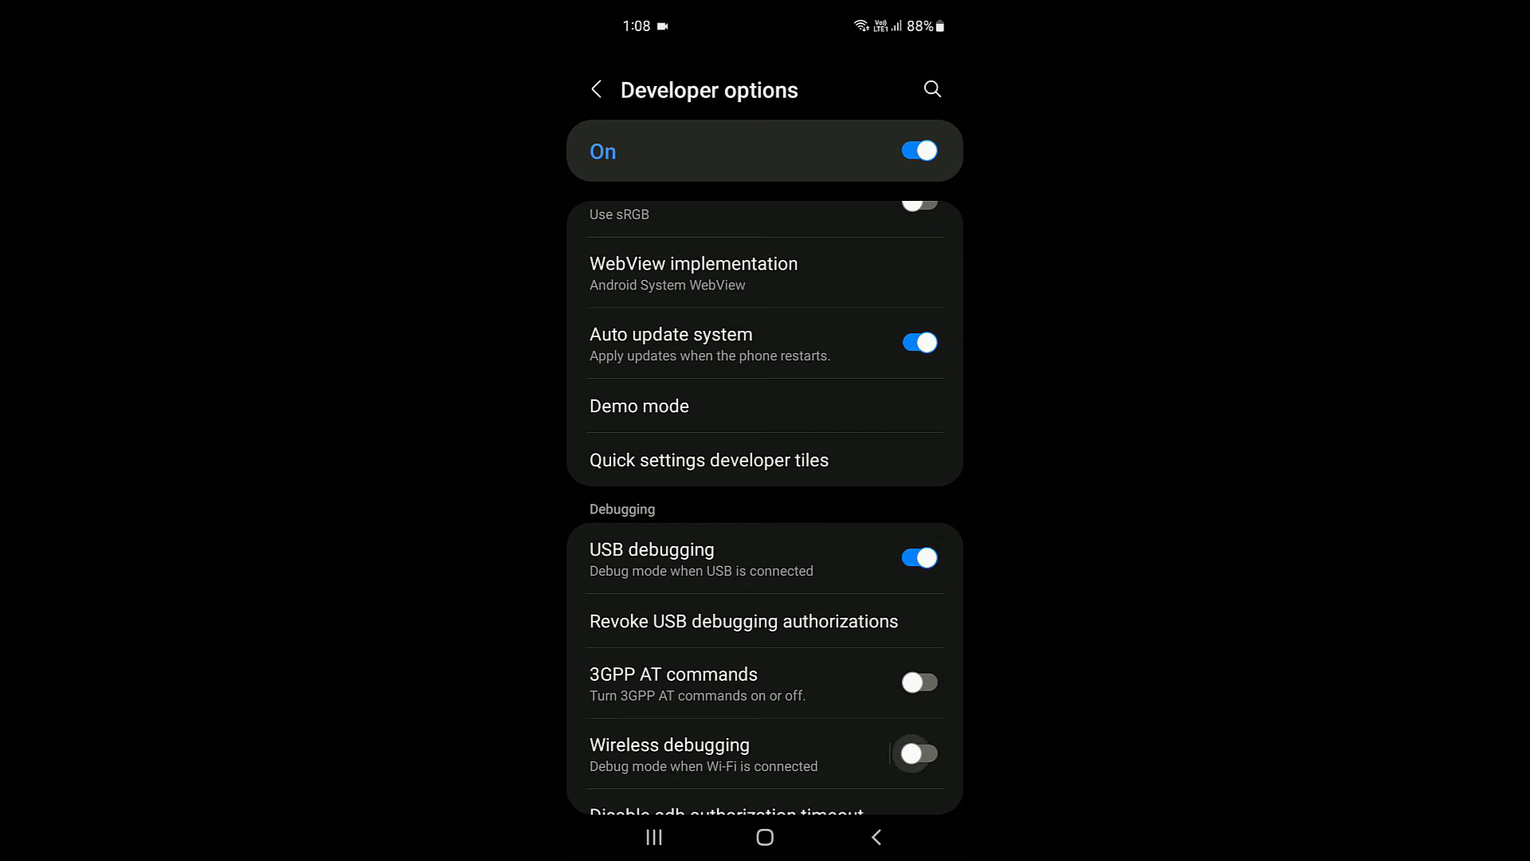
click(915, 753)
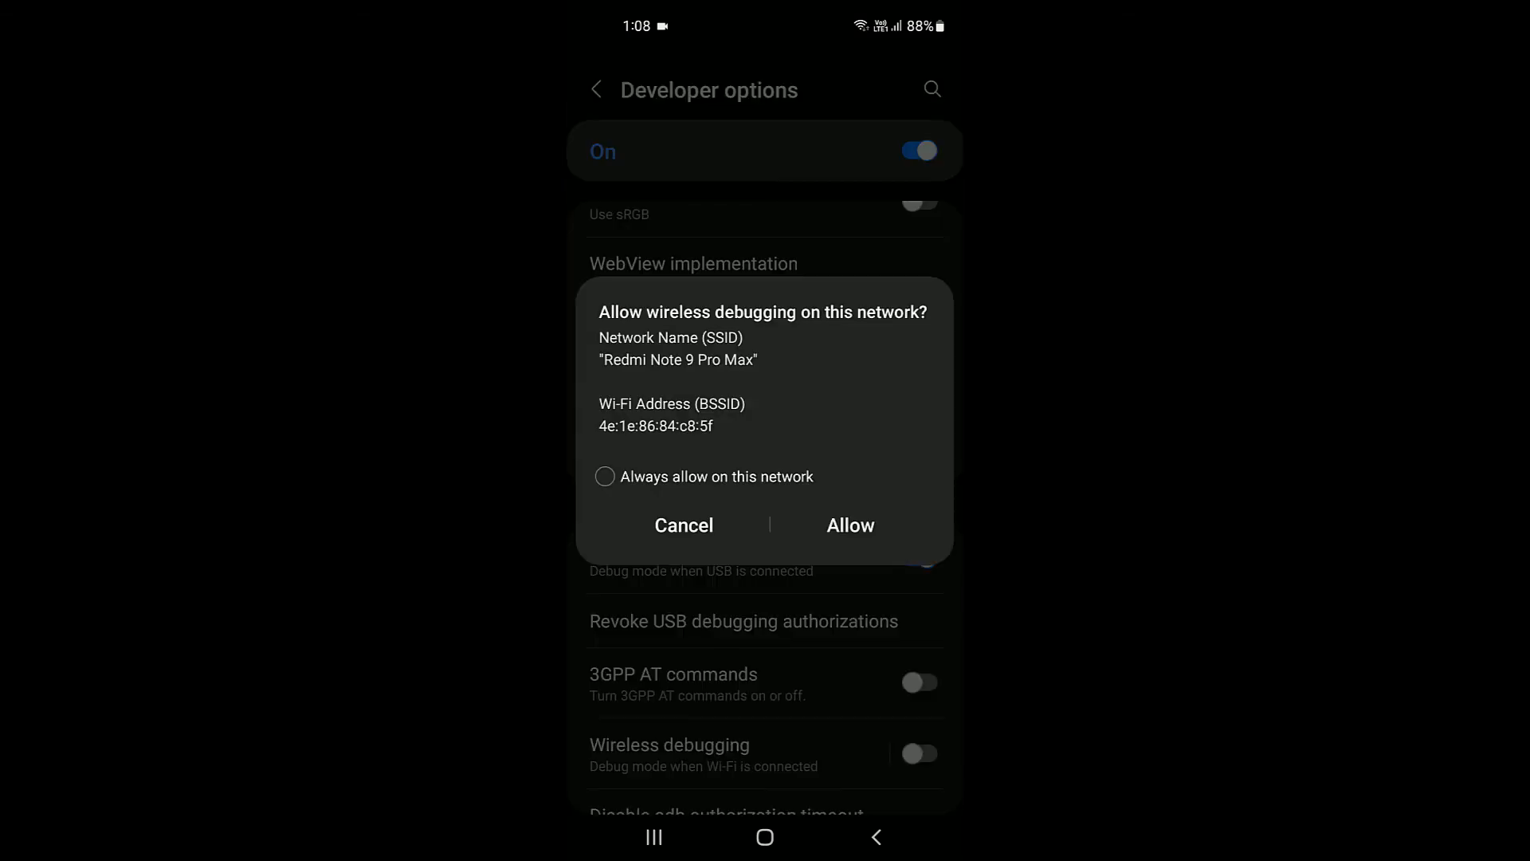
click(848, 524)
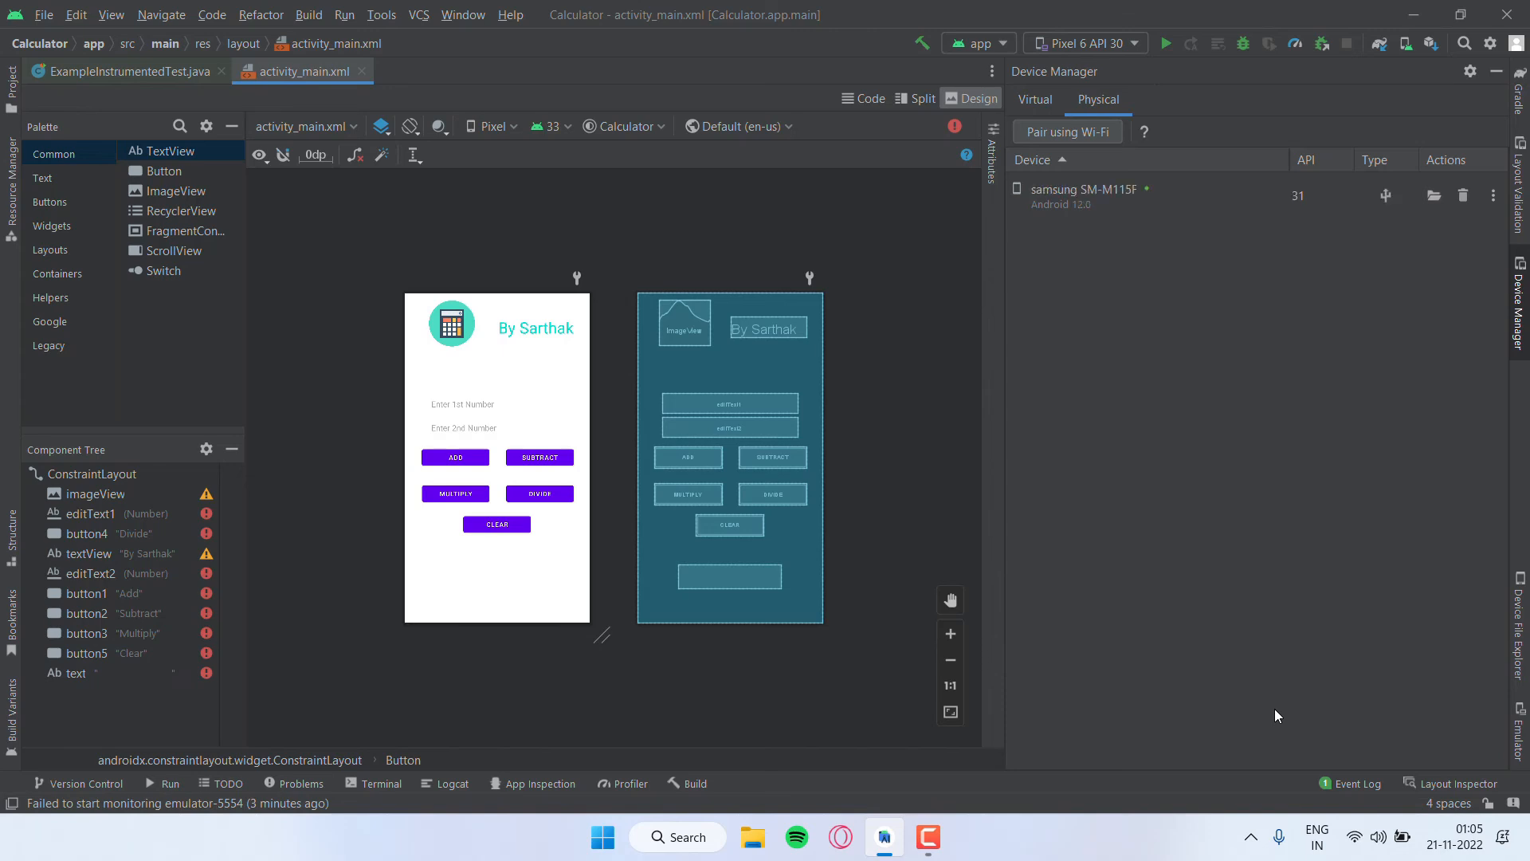
mouse_move(1124, 162)
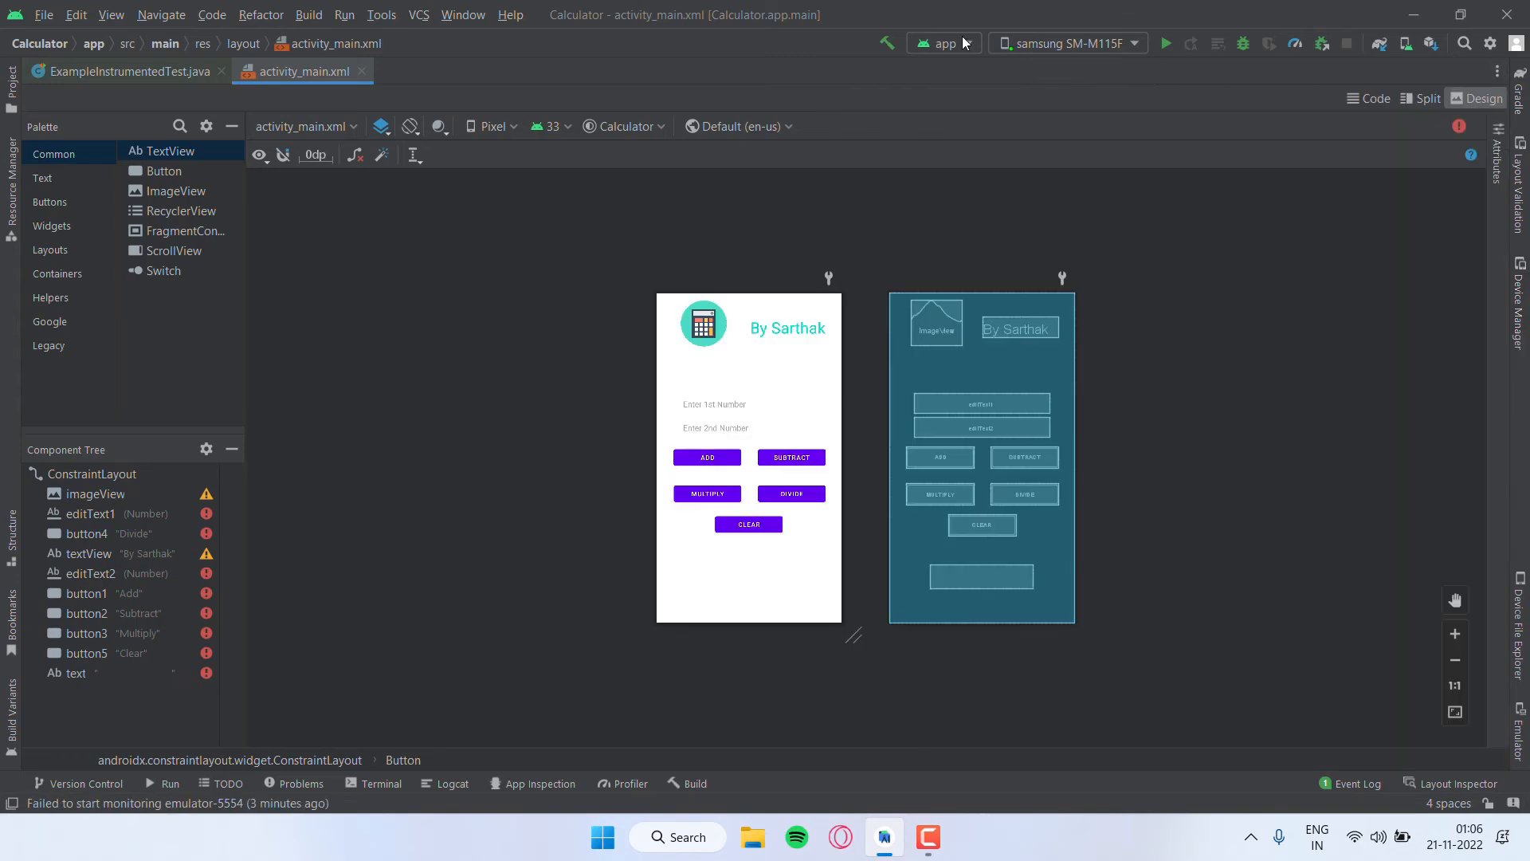
Choose the samsung SM-M115F listed under Running devices as the run target
click(1062, 43)
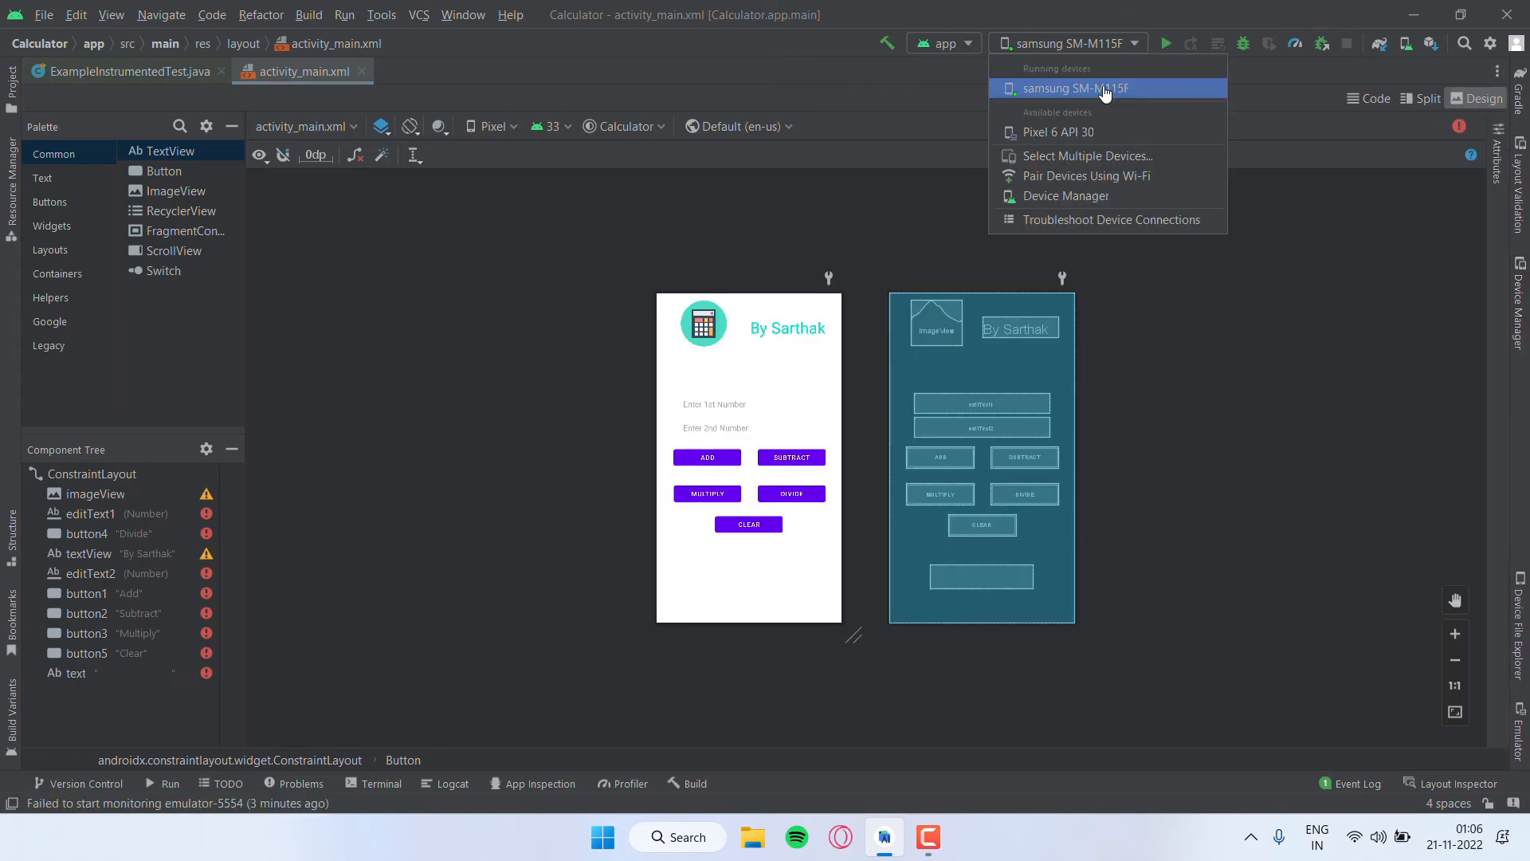